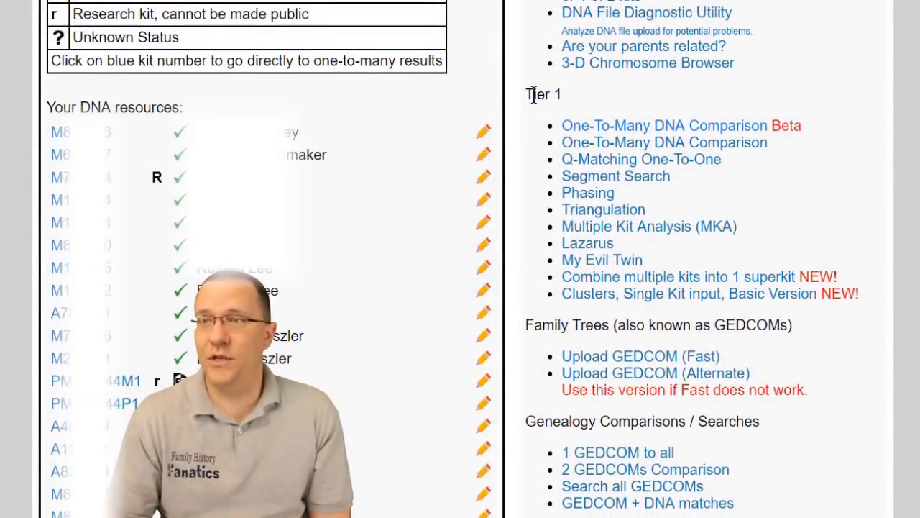
# - Open 'Clusters, Single Kit input, Basic Version' from the Tier 1 tools
pyautogui.doubleClick(542, 94)
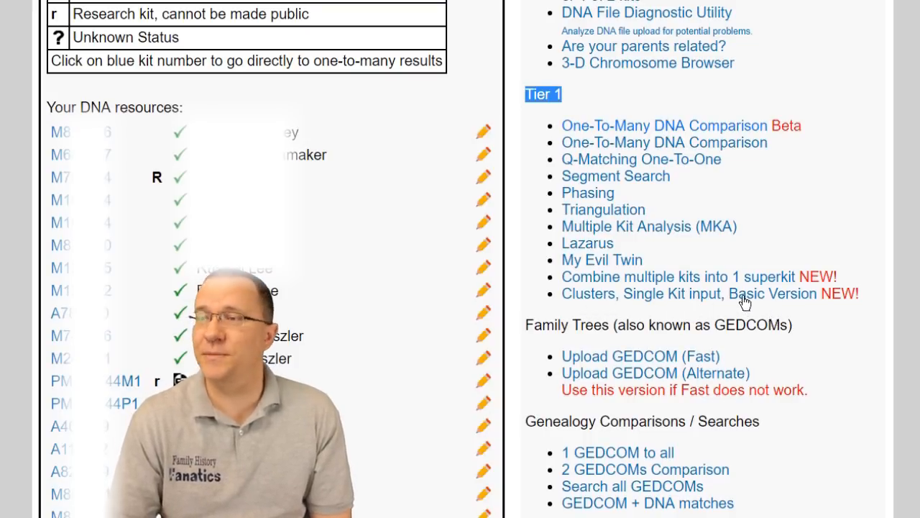
pyautogui.click(710, 293)
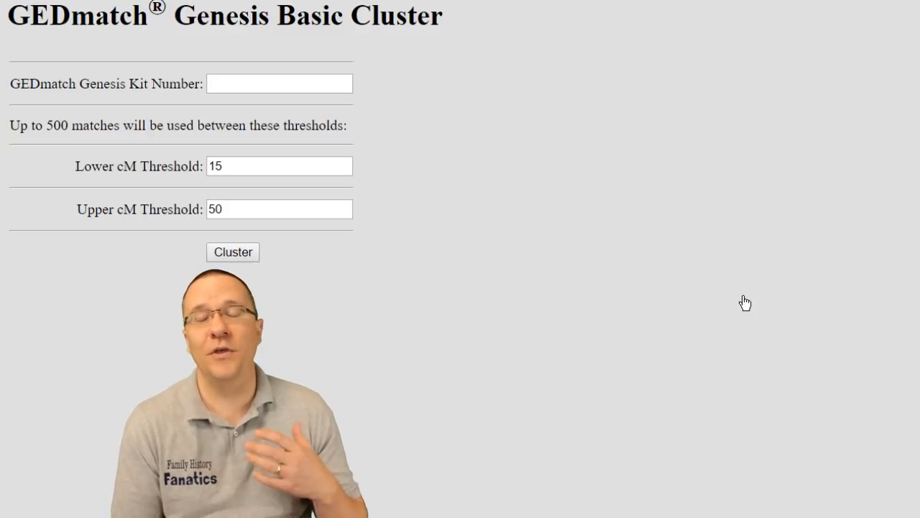
# - Enter kit Z085591, keep the 15 and 50 cM thresholds, and run Cluster
pyautogui.click(279, 84)
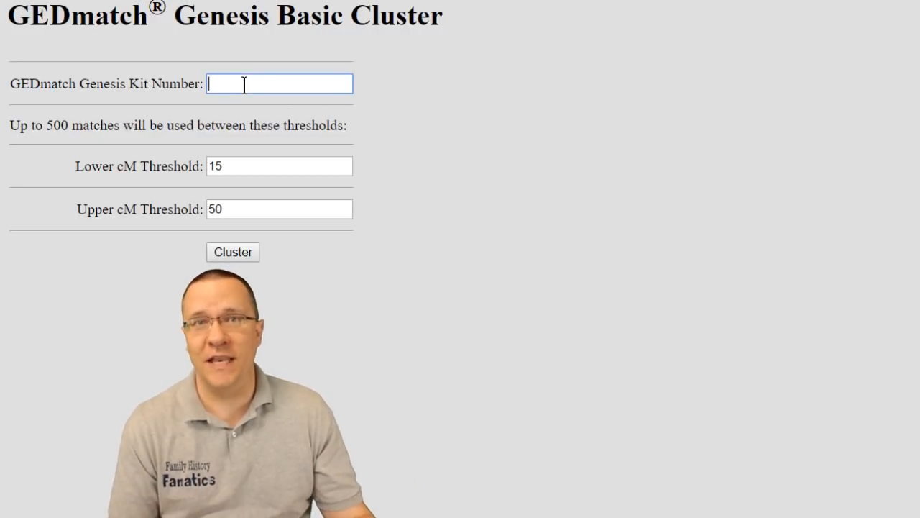
pyautogui.click(233, 252)
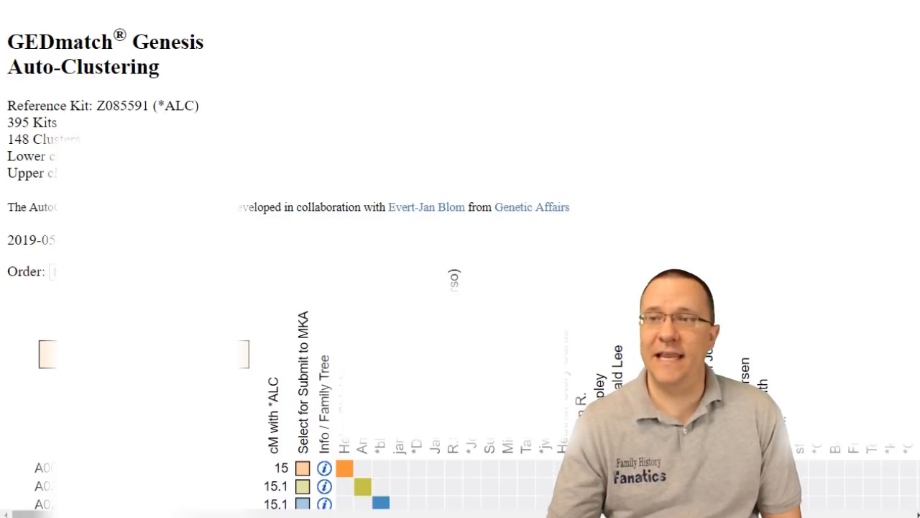
# - Scroll down to the coloured cluster grid below the Submit to Multi-Kit-Analysis button
pyautogui.scroll(-3)
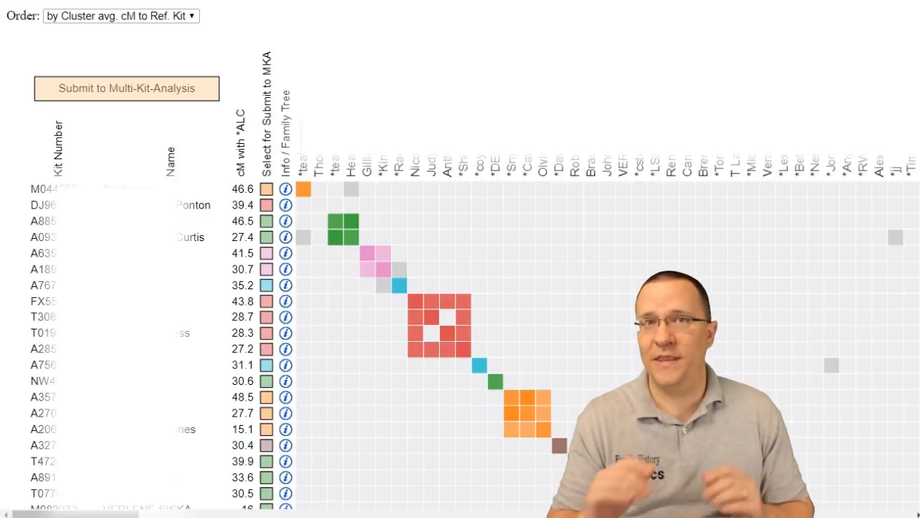
pyautogui.moveTo(345, 223)
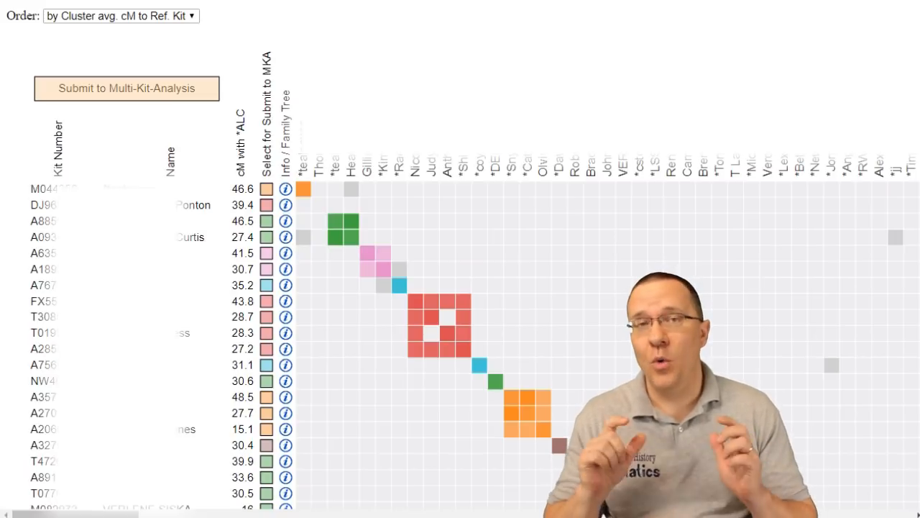
pyautogui.moveTo(212, 7)
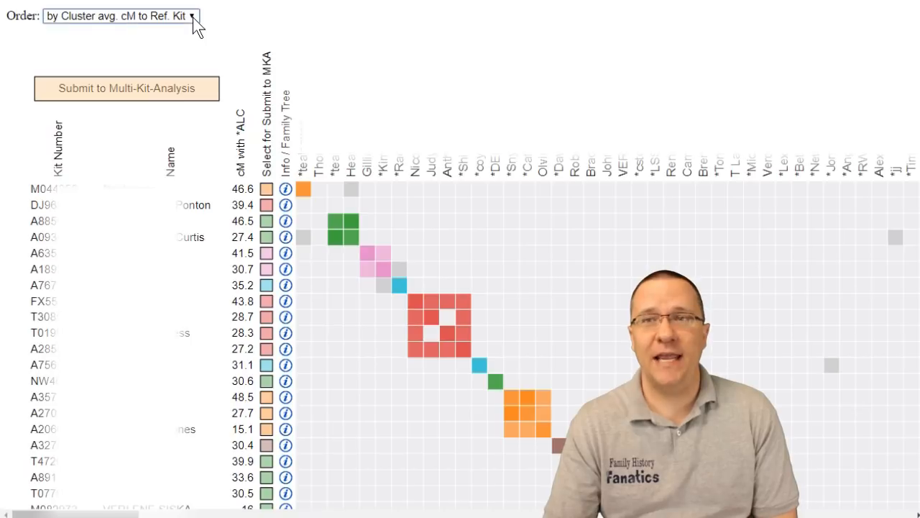
# - Set the Order dropdown to 'by Cluster size' so the blue cluster leads
pyautogui.click(119, 15)
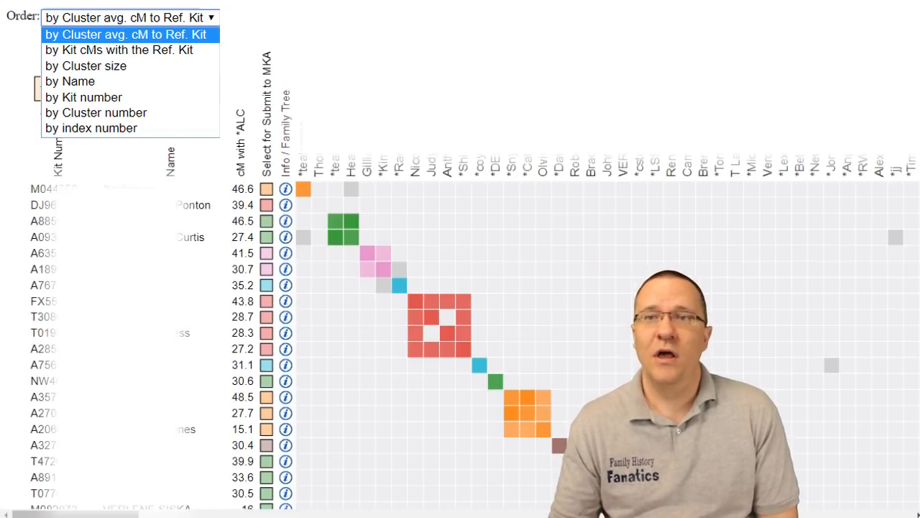
pyautogui.moveTo(241, 25)
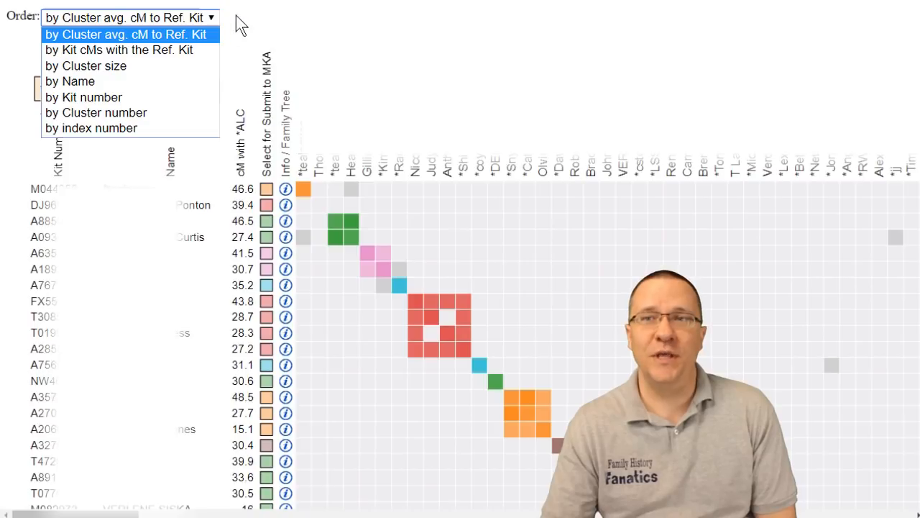
pyautogui.click(86, 66)
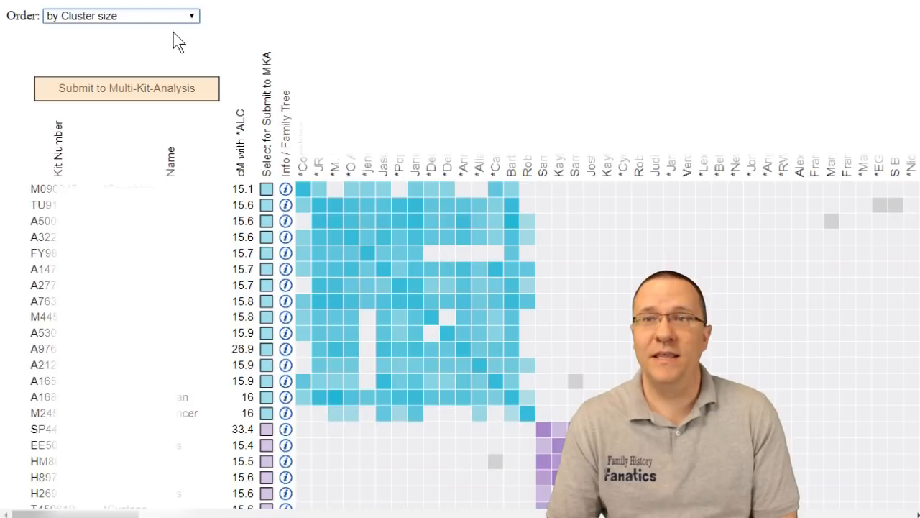
pyautogui.click(121, 15)
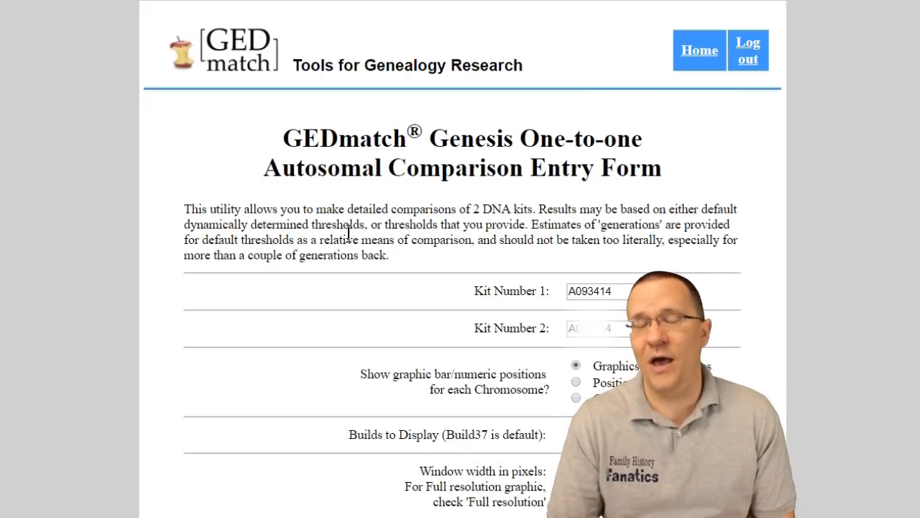
pyautogui.moveTo(387, 200)
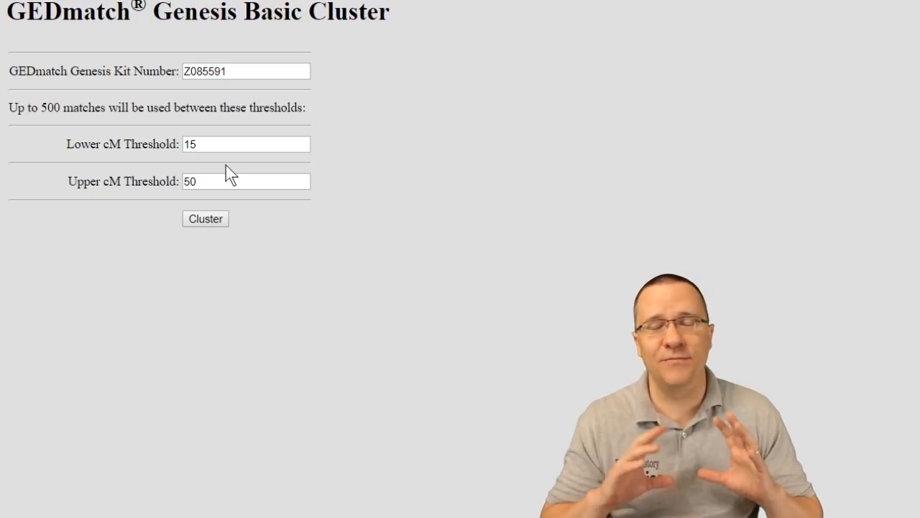
# - Return to the Basic Cluster form and select the 15 lower cM threshold
pyautogui.click(246, 143)
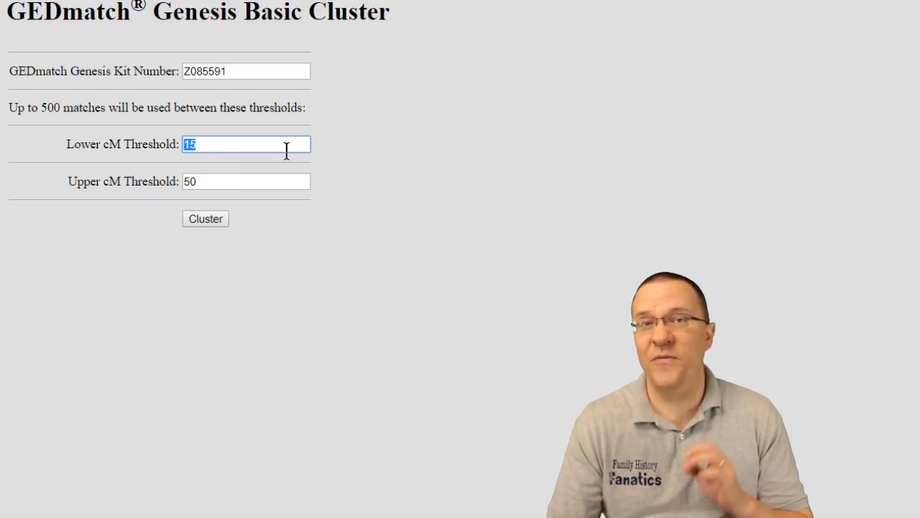
pyautogui.click(205, 218)
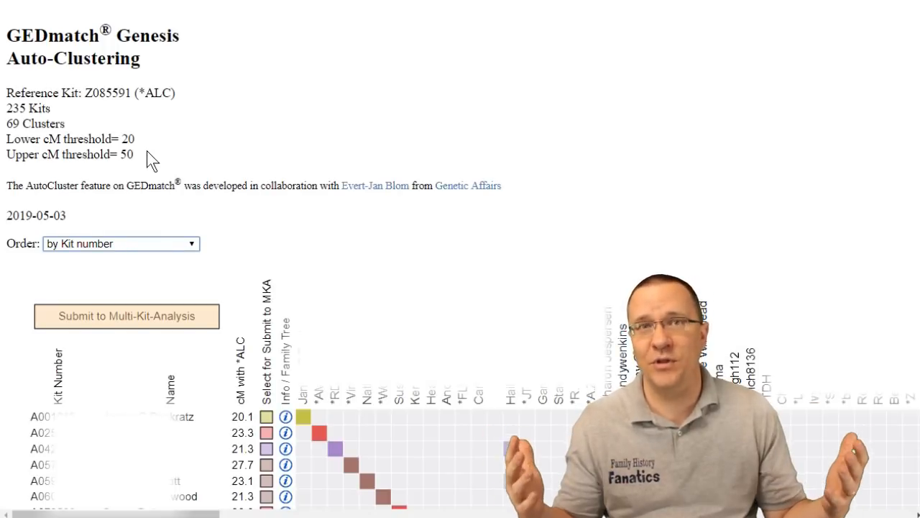
# - Reorder the chart by cluster average cM, then head back to the Basic Cluster form
pyautogui.click(120, 243)
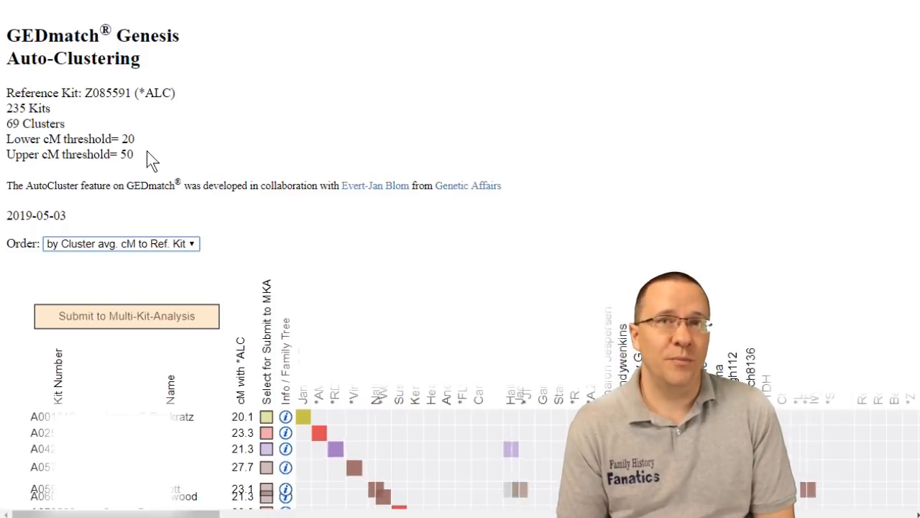
pyautogui.scroll(-3)
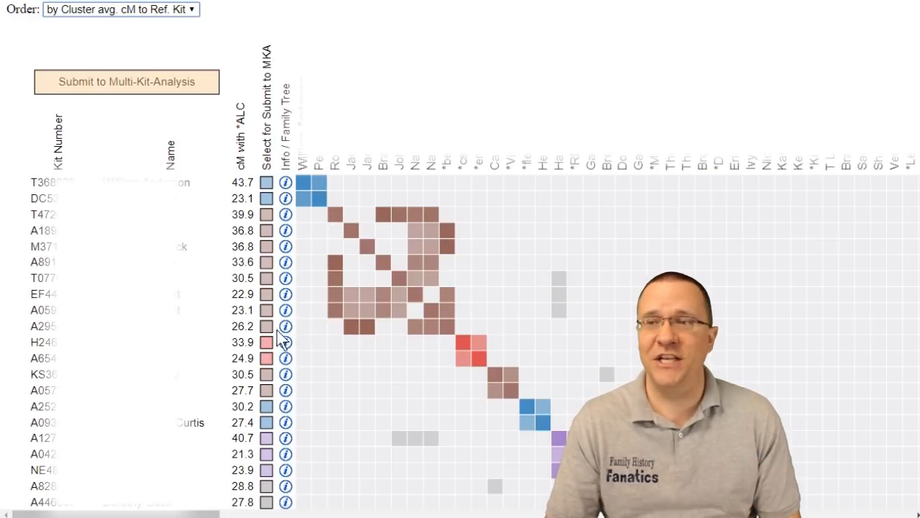
pyautogui.moveTo(331, 227)
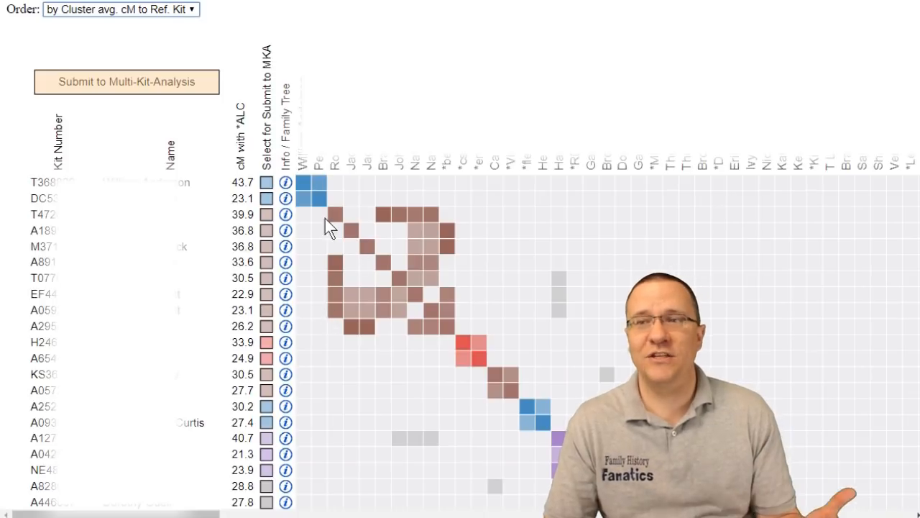
pyautogui.moveTo(302, 330)
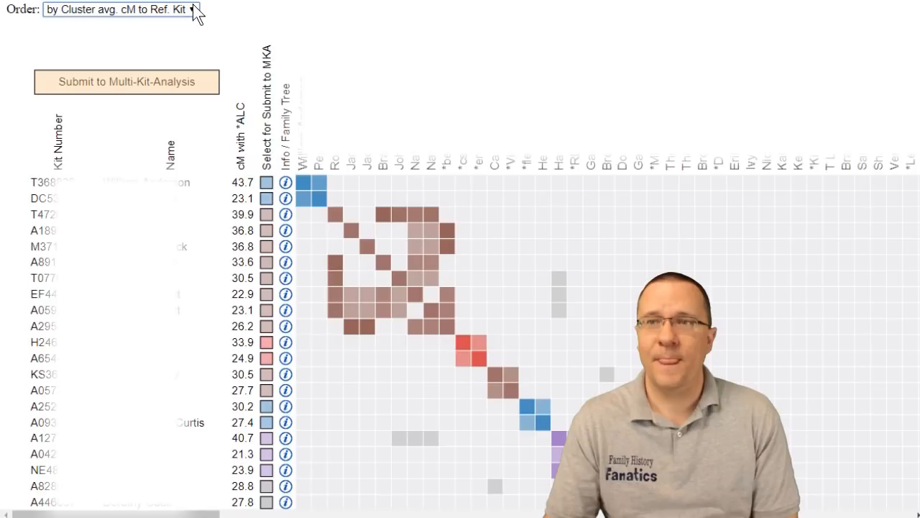
pyautogui.click(120, 9)
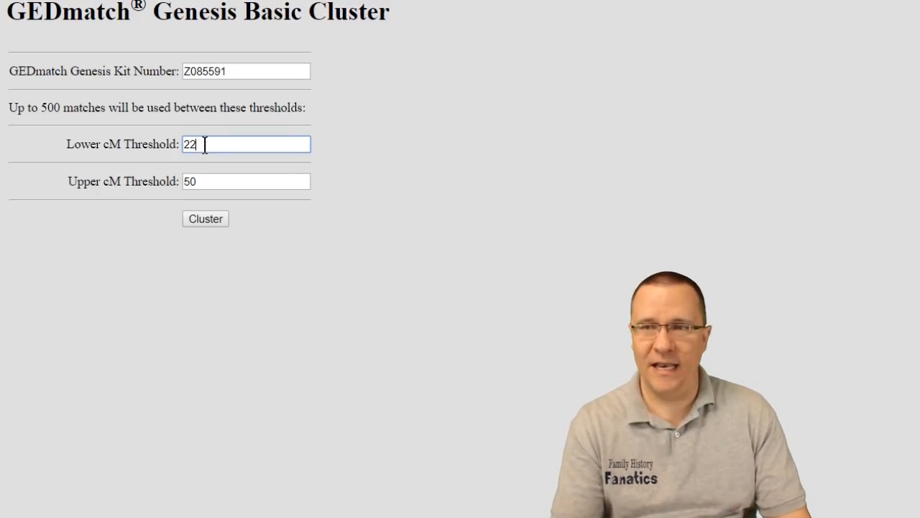
# - Set lower cM threshold 25 and upper 1300, then run Cluster
pyautogui.write('25')
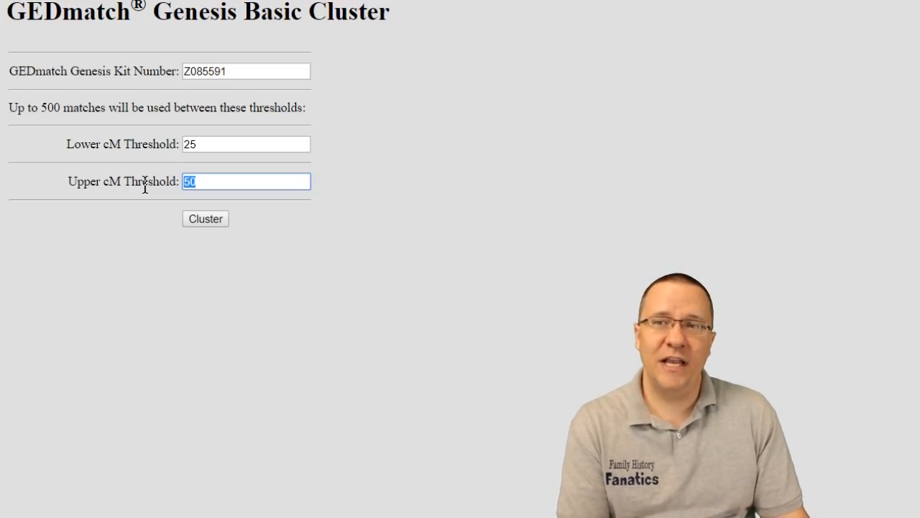
pyautogui.write('1300')
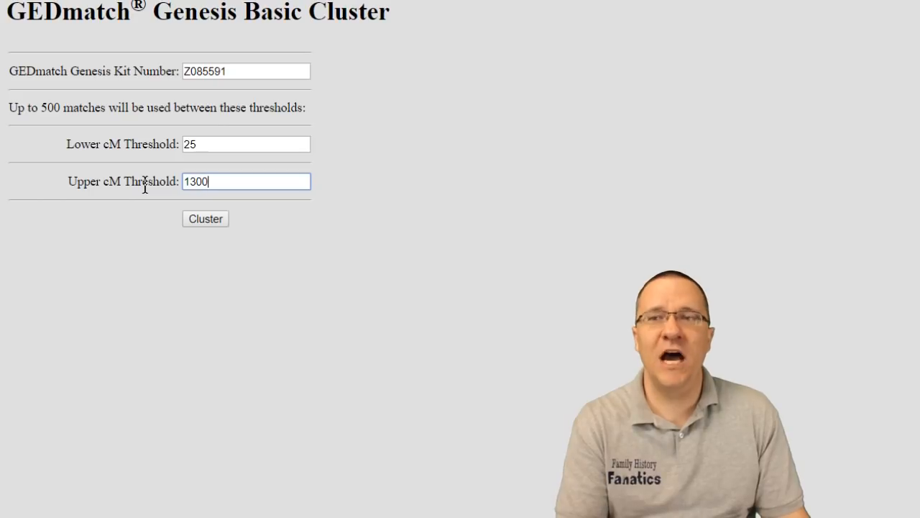
pyautogui.click(205, 219)
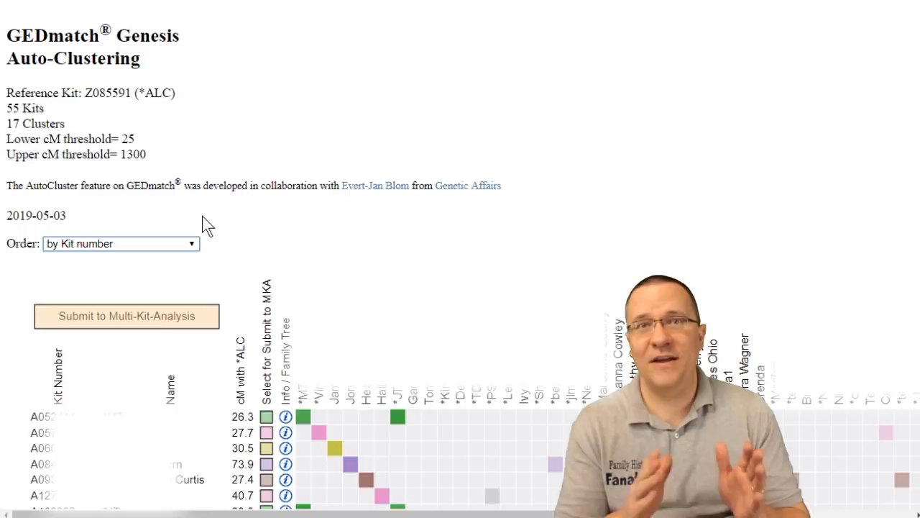
# - Choose 'by Cluster avg. cM to Ref. Kit' for the 55-kit, 17-cluster chart
pyautogui.click(120, 243)
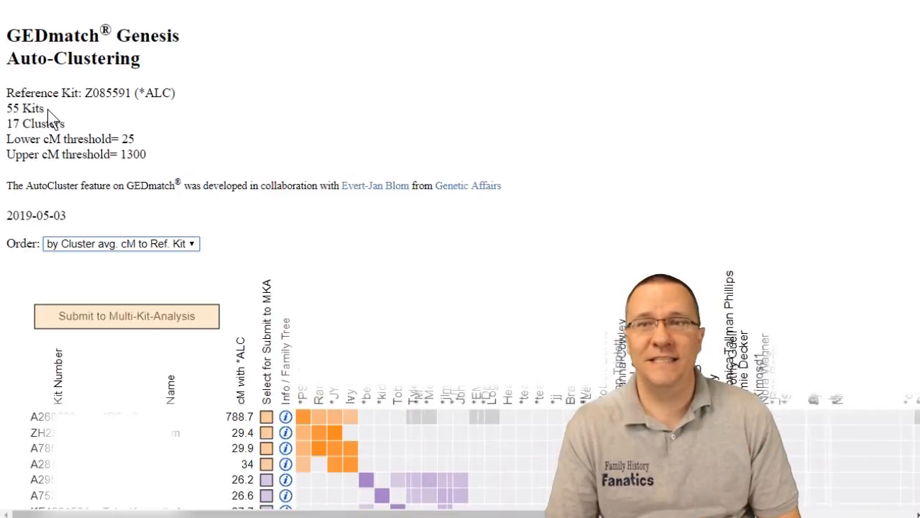
pyautogui.doubleClick(25, 108)
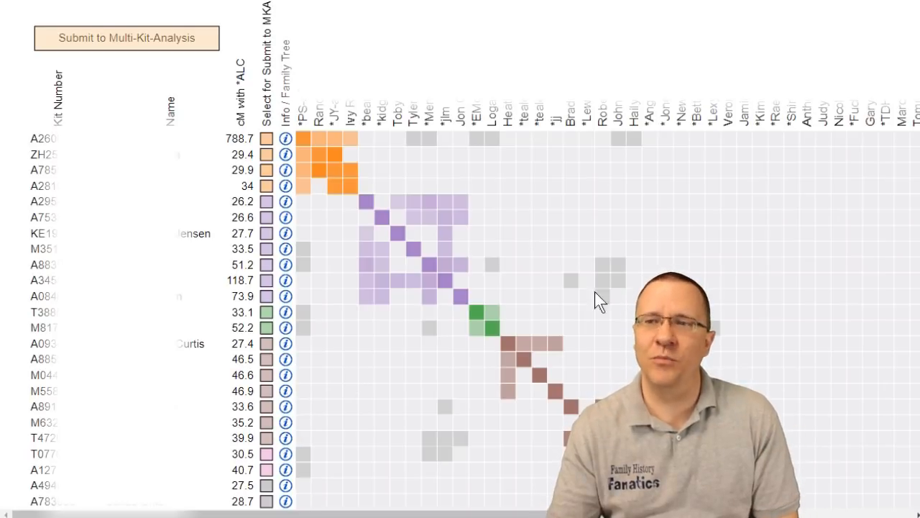
pyautogui.moveTo(622, 276)
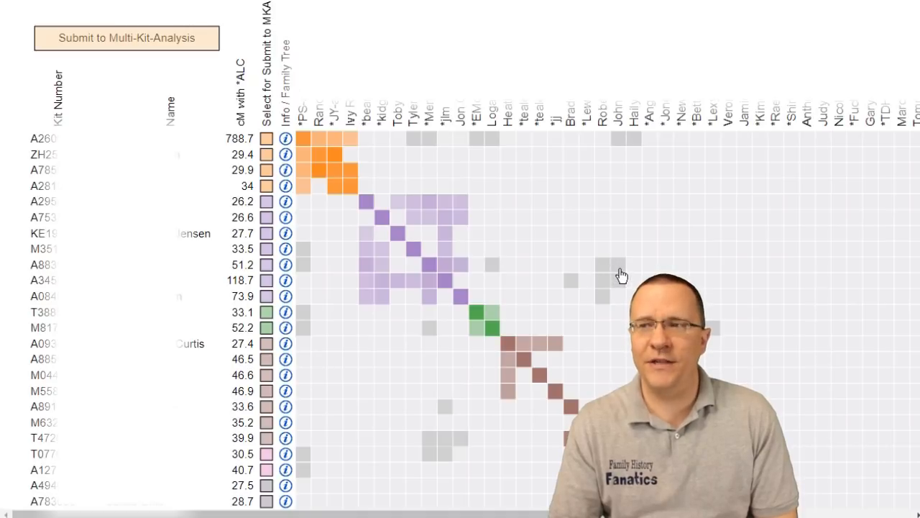
pyautogui.moveTo(488, 141)
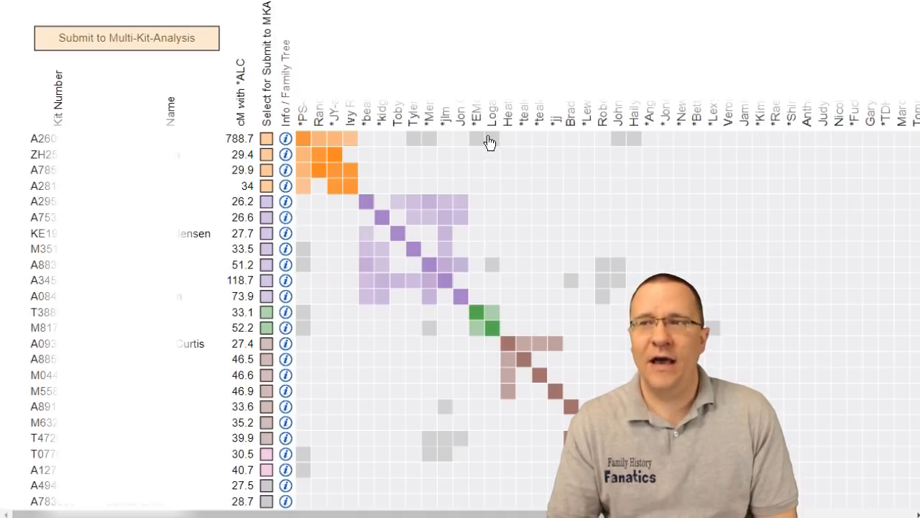
pyautogui.moveTo(409, 146)
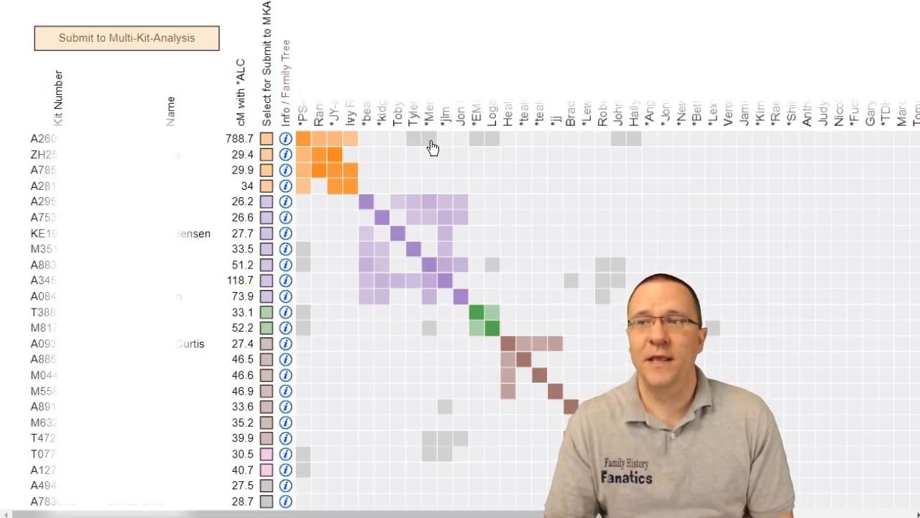
pyautogui.moveTo(415, 144)
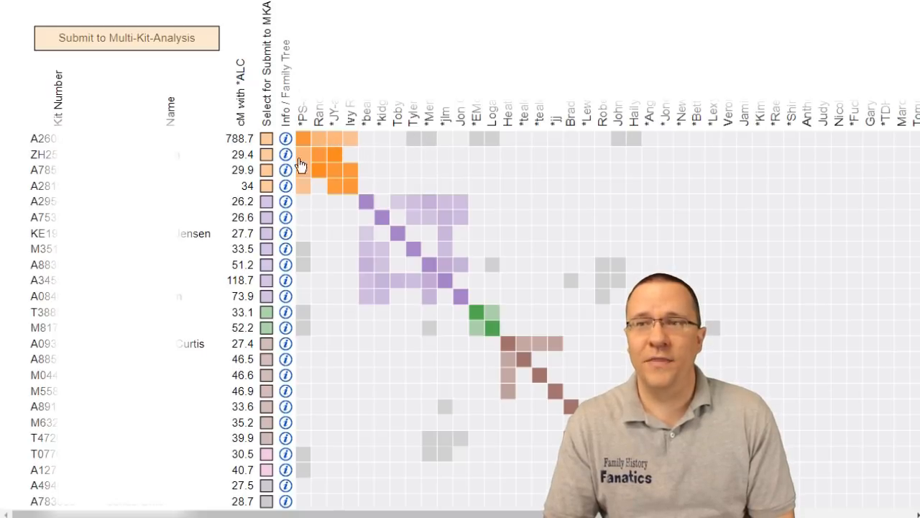
pyautogui.moveTo(426, 199)
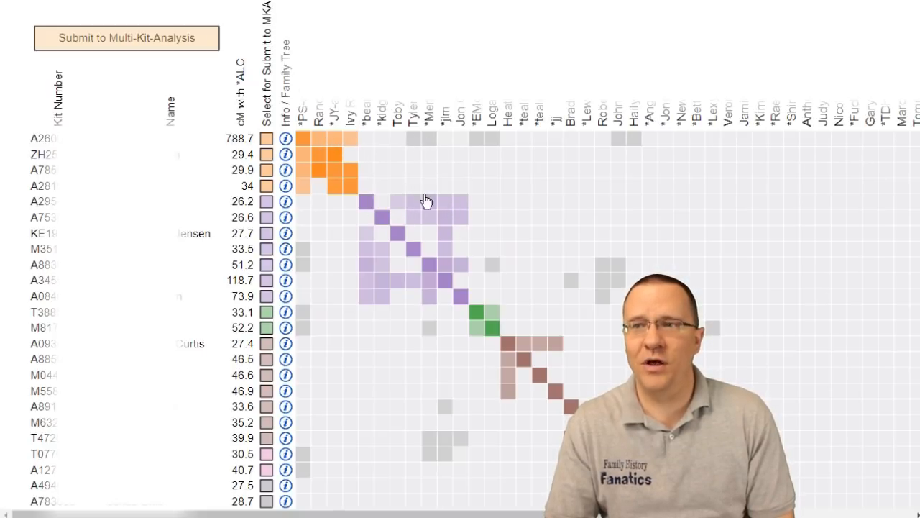
pyautogui.moveTo(418, 221)
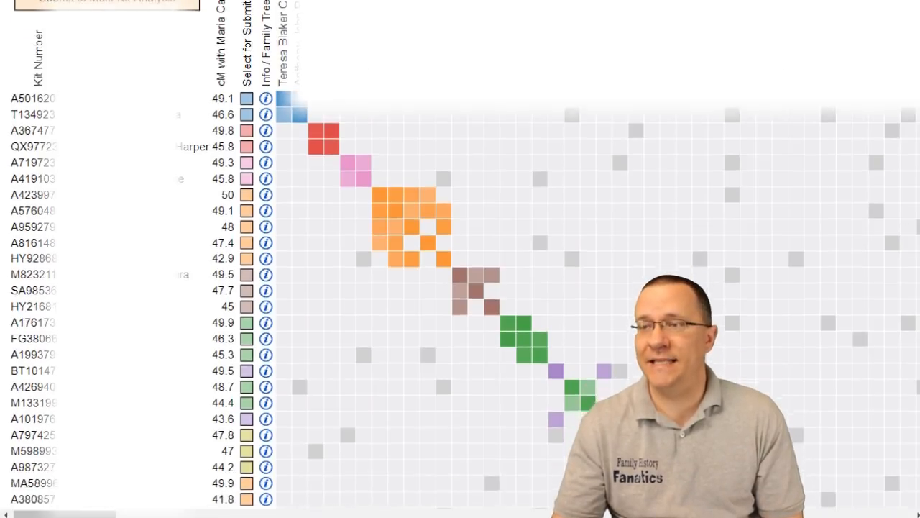
pyautogui.scroll(-3)
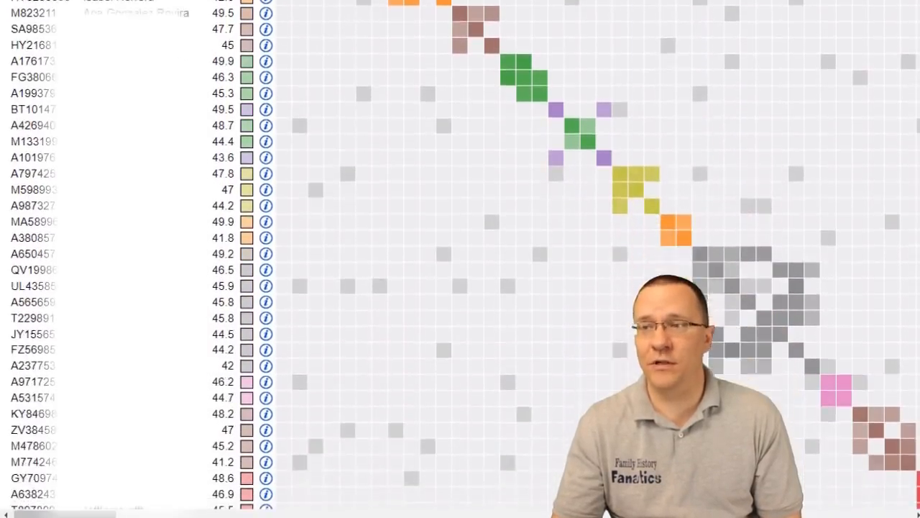
pyautogui.scroll(-3)
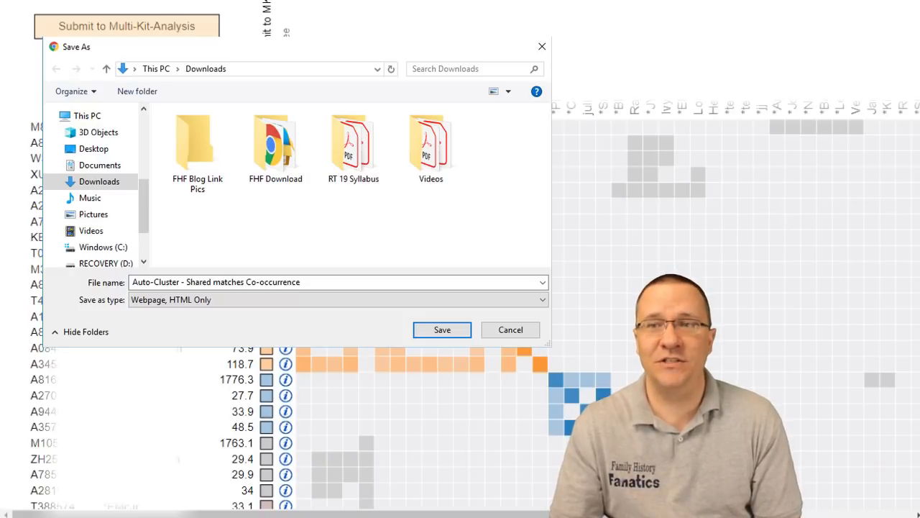
# - Save the chart as 'Webpage, HTML Only' in Downloads under its default name
pyautogui.click(442, 329)
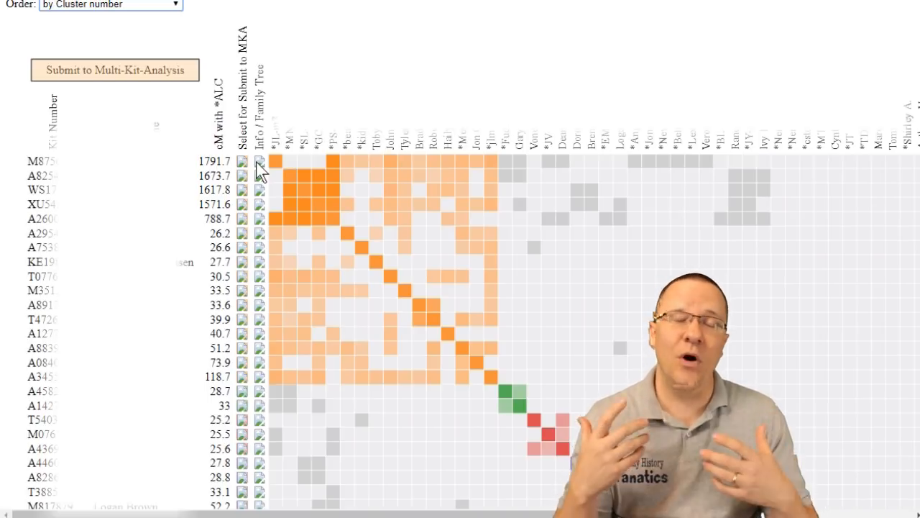
# - Order clusters 'by Cluster avg. cM to Ref. Kit' and tick the four blue-cluster kits for MKA
pyautogui.click(110, 4)
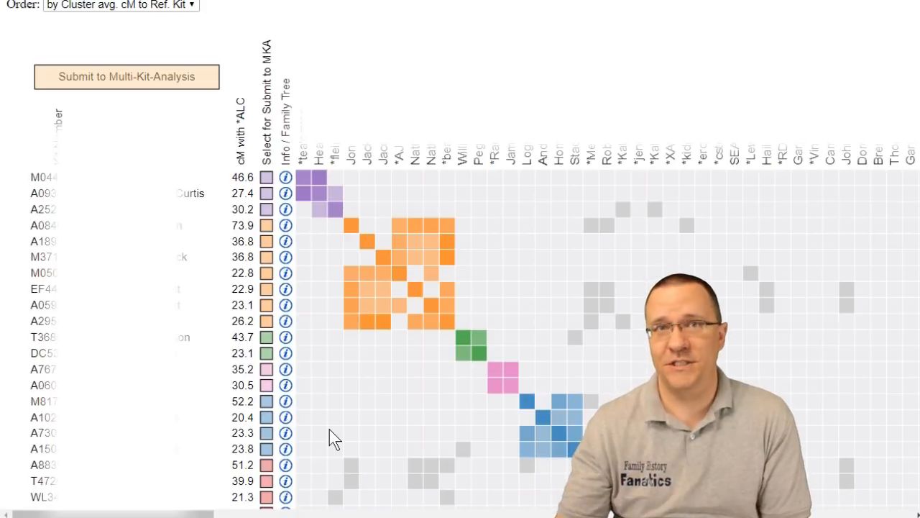
pyautogui.moveTo(349, 435)
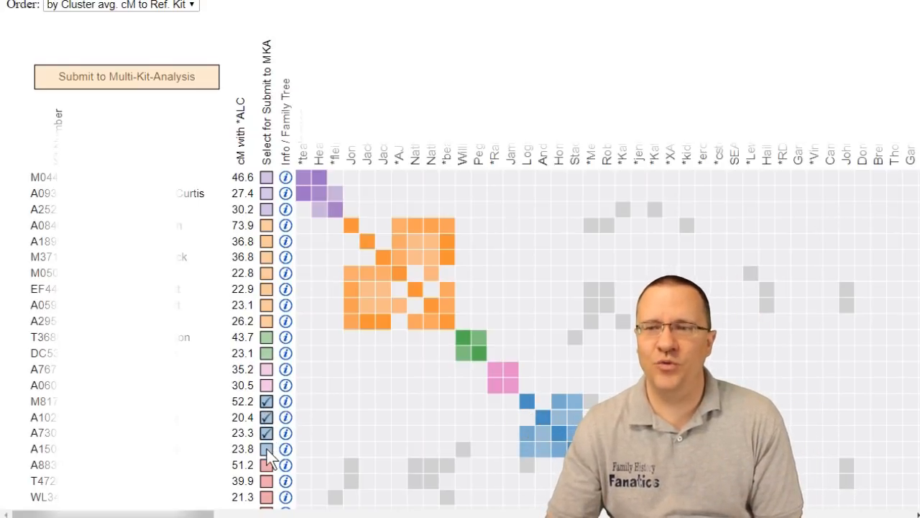
pyautogui.click(266, 449)
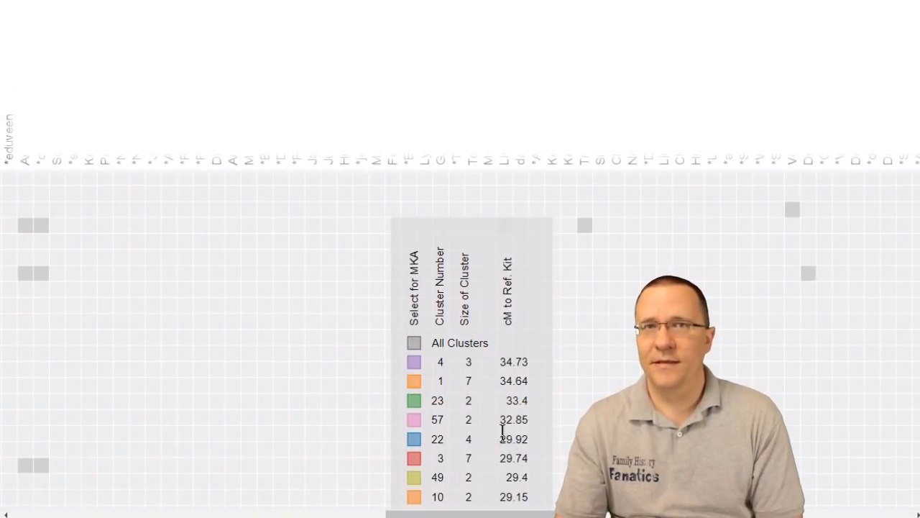
# - Tick the red cluster's Select for MKA box in the cluster legend table
pyautogui.scroll(-3)
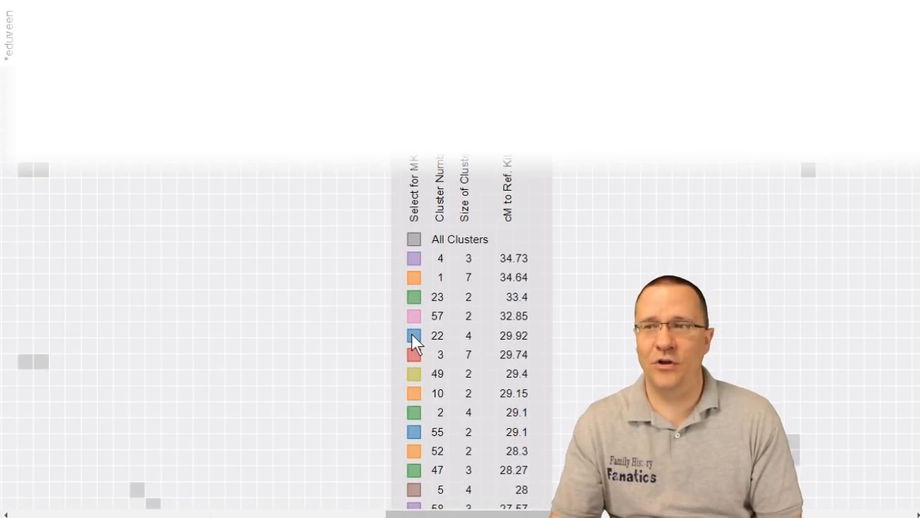
pyautogui.click(413, 336)
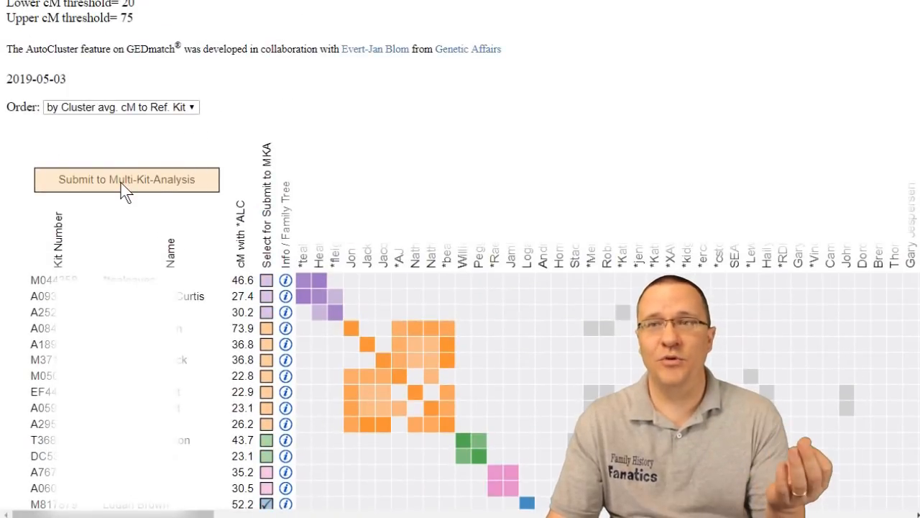
# - Submit the ticked blue and red cluster kits to Multi-Kit Analysis for a compact segment map
pyautogui.click(126, 179)
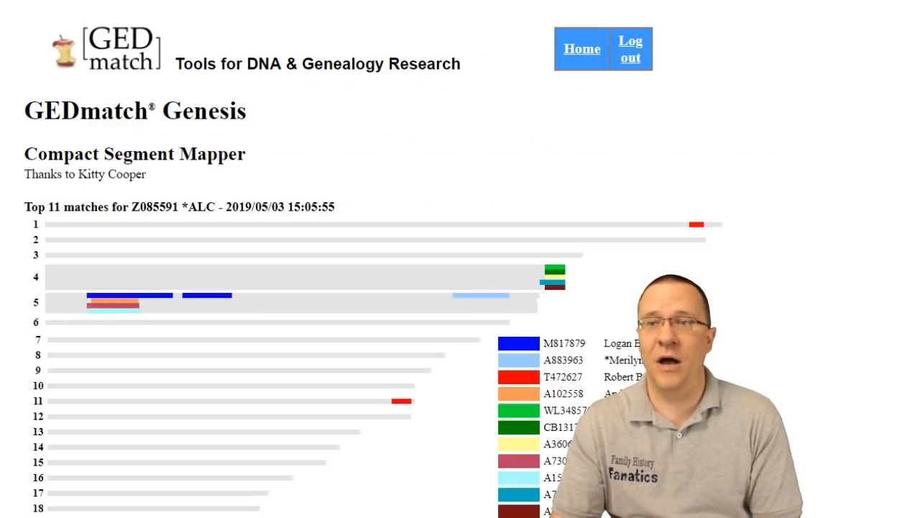
pyautogui.moveTo(793, 261)
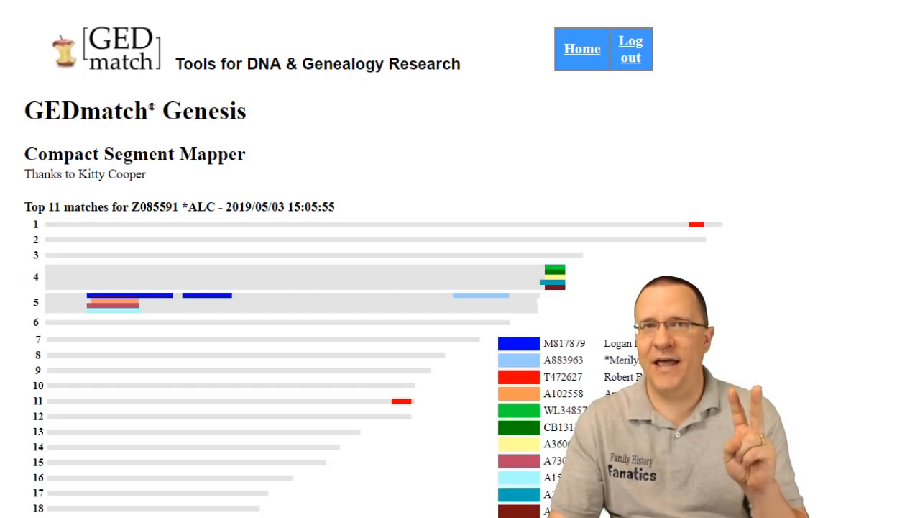
pyautogui.moveTo(870, 90)
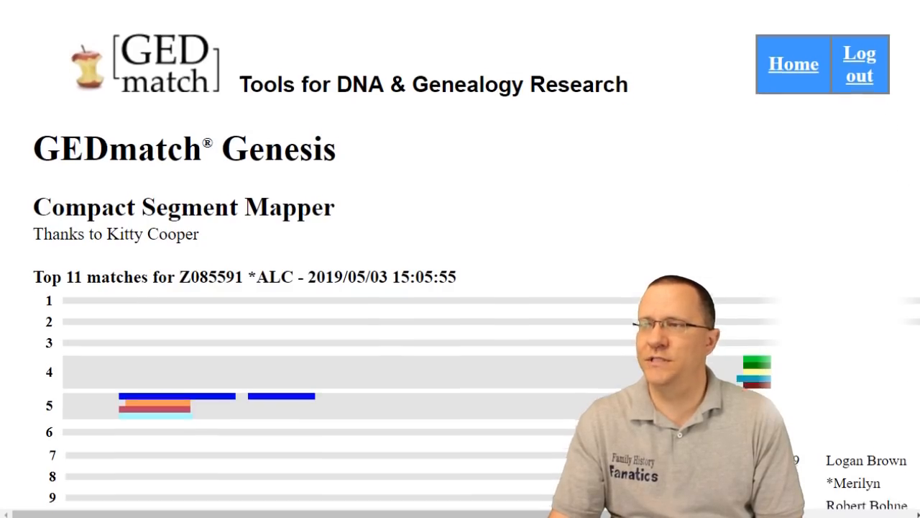
pyautogui.scroll(-3)
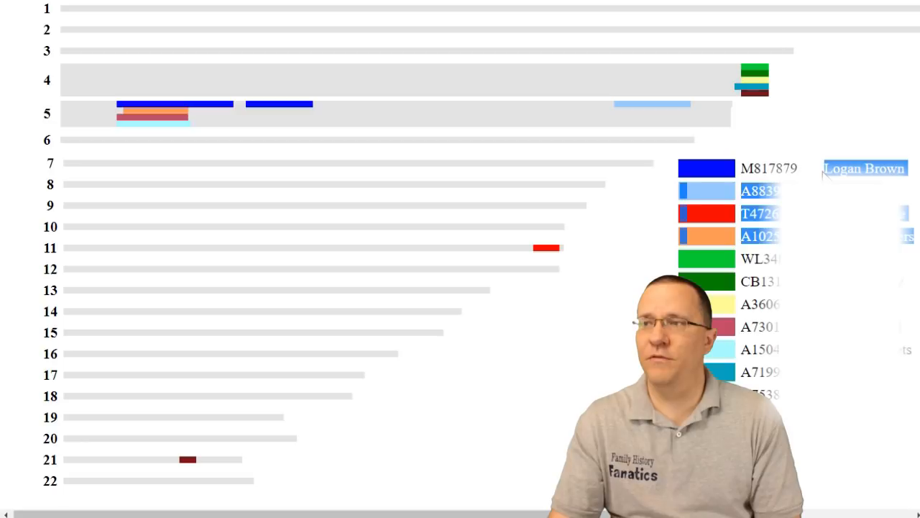
pyautogui.moveTo(129, 129)
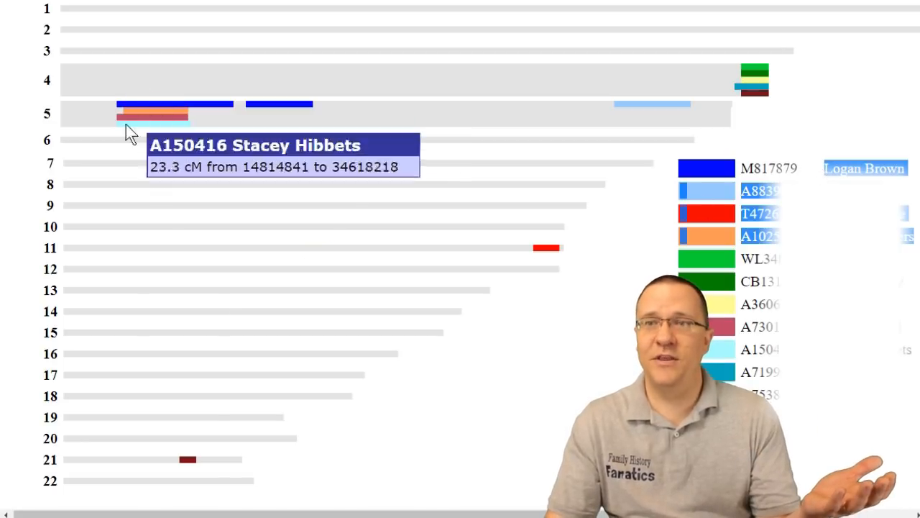
pyautogui.moveTo(183, 133)
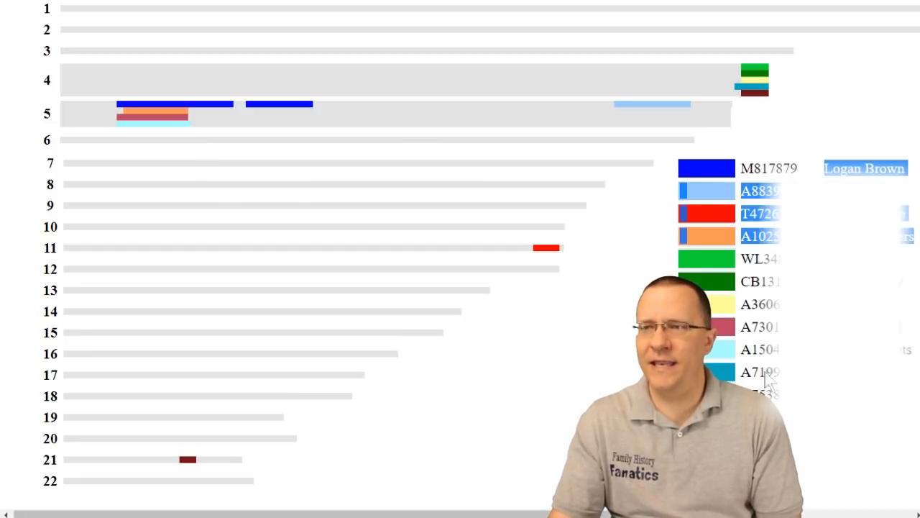
pyautogui.moveTo(753, 91)
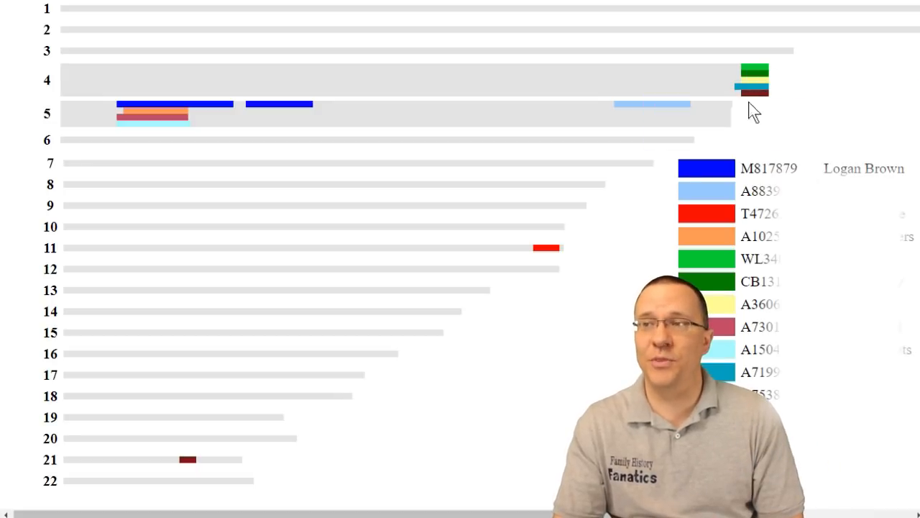
pyautogui.moveTo(790, 169)
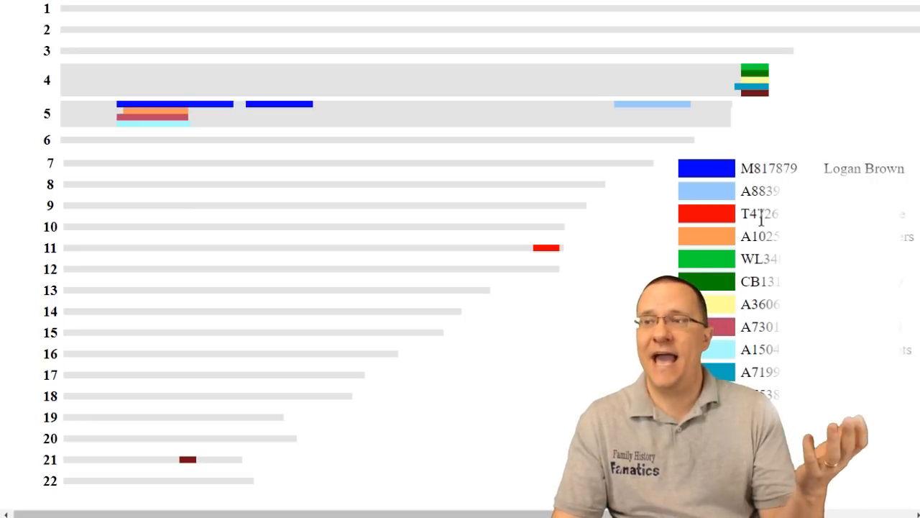
pyautogui.moveTo(600, 153)
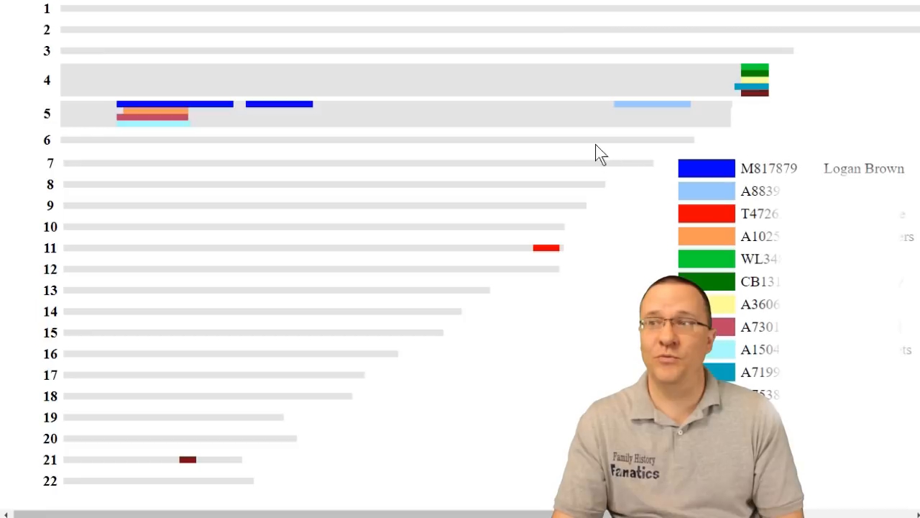